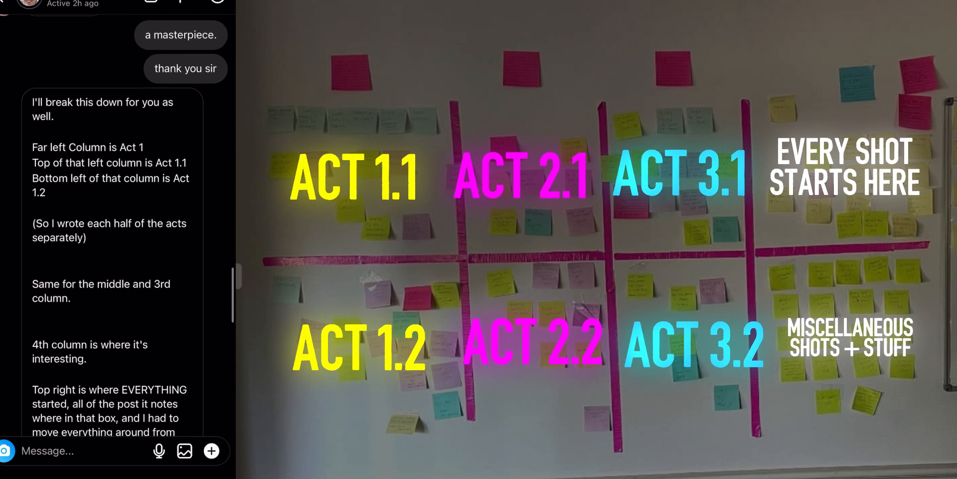
scroll("down", 3)
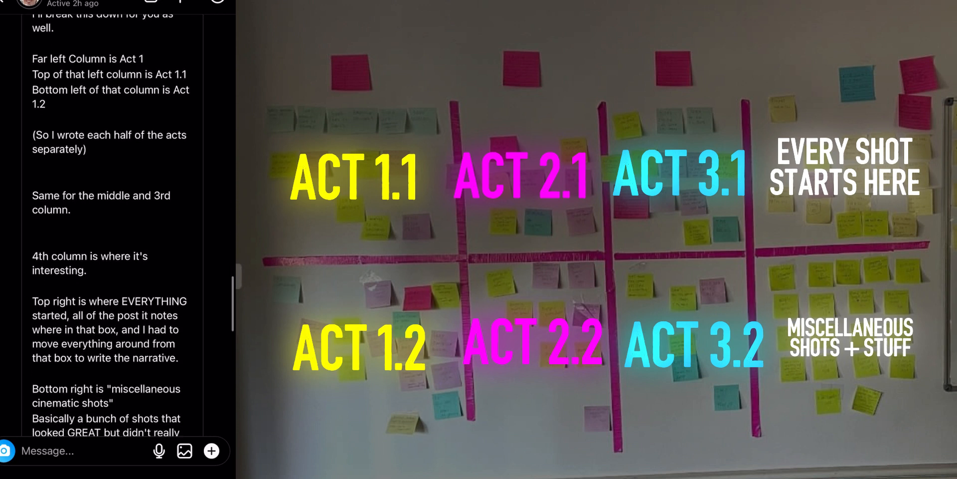
scroll("down", 3)
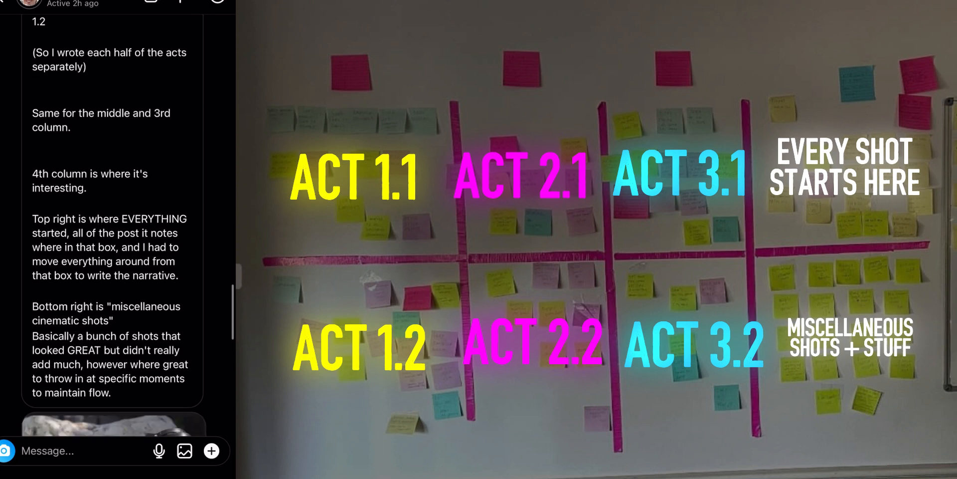